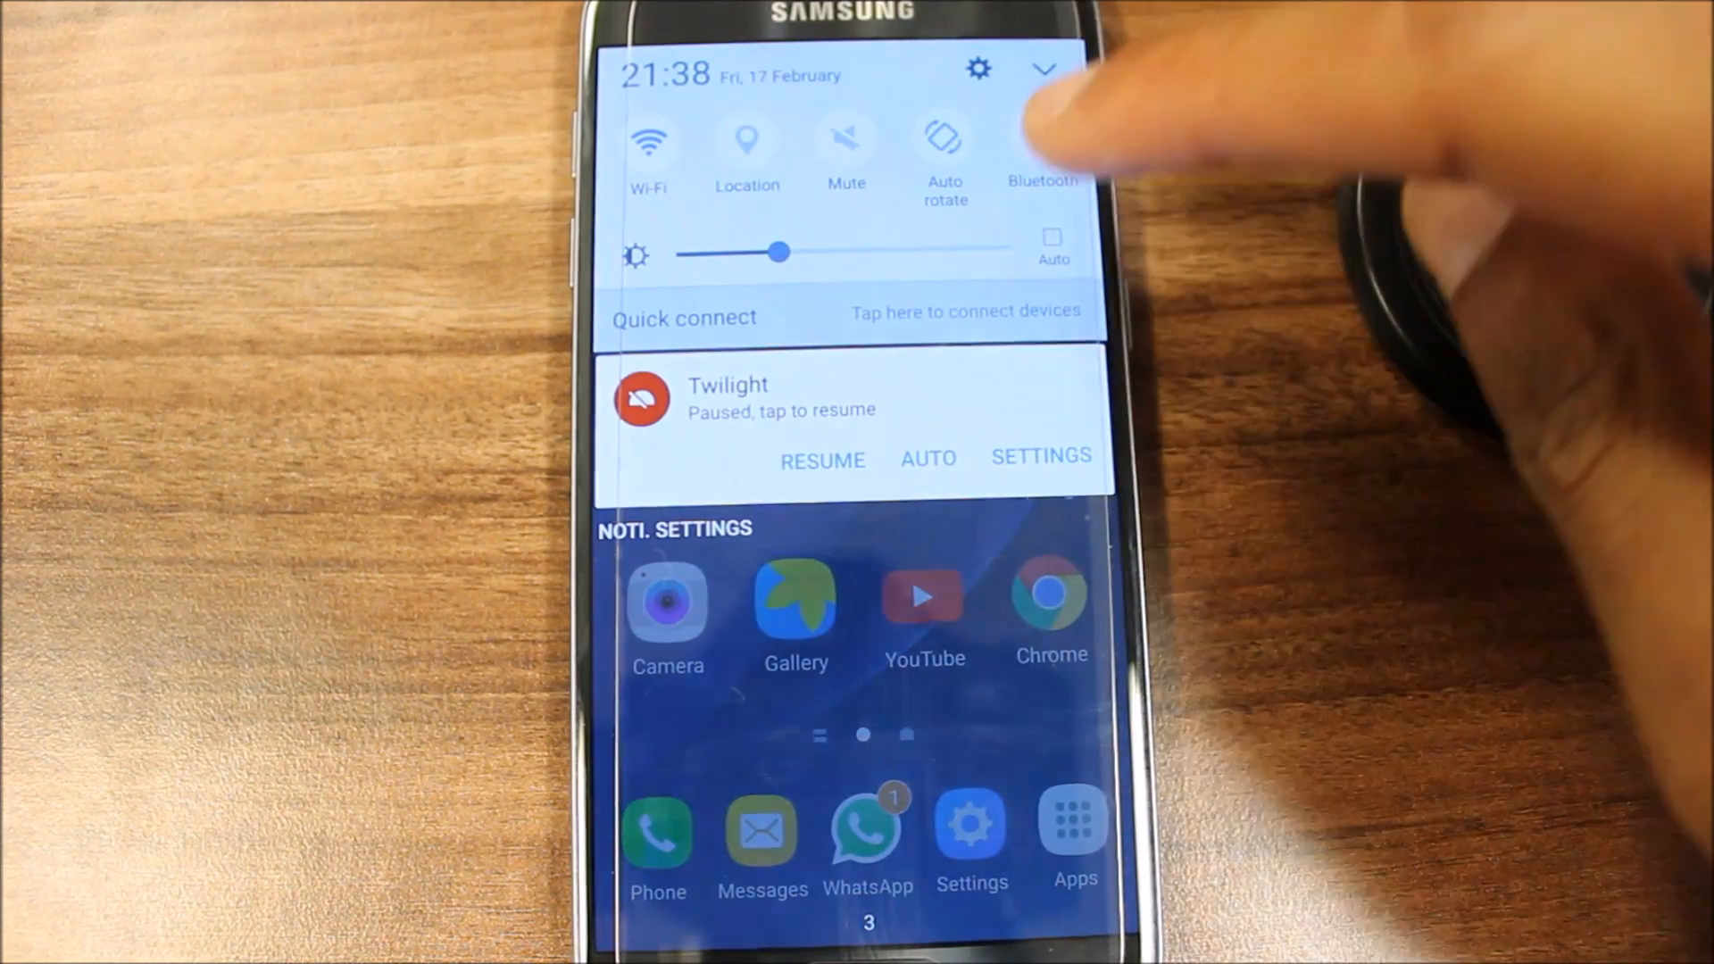
Step: Expand Quick Settings to check for the Mobile hotspot tile, then dismiss the shade
left_click(1042, 70)
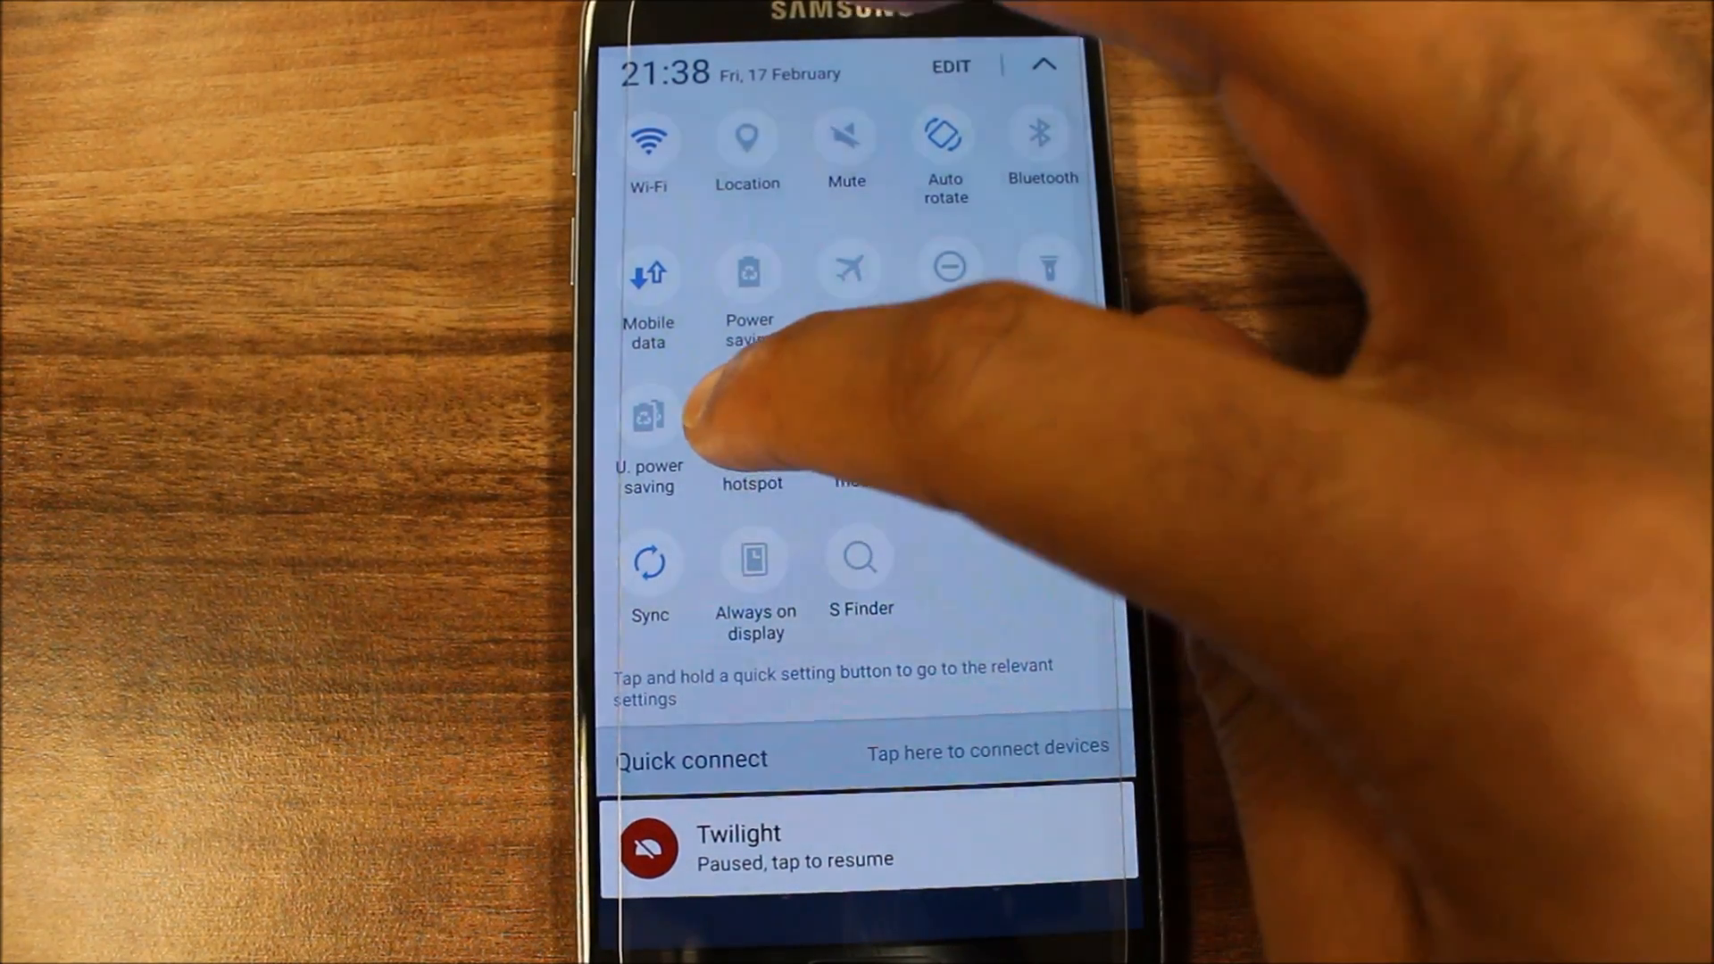
left_click(752, 427)
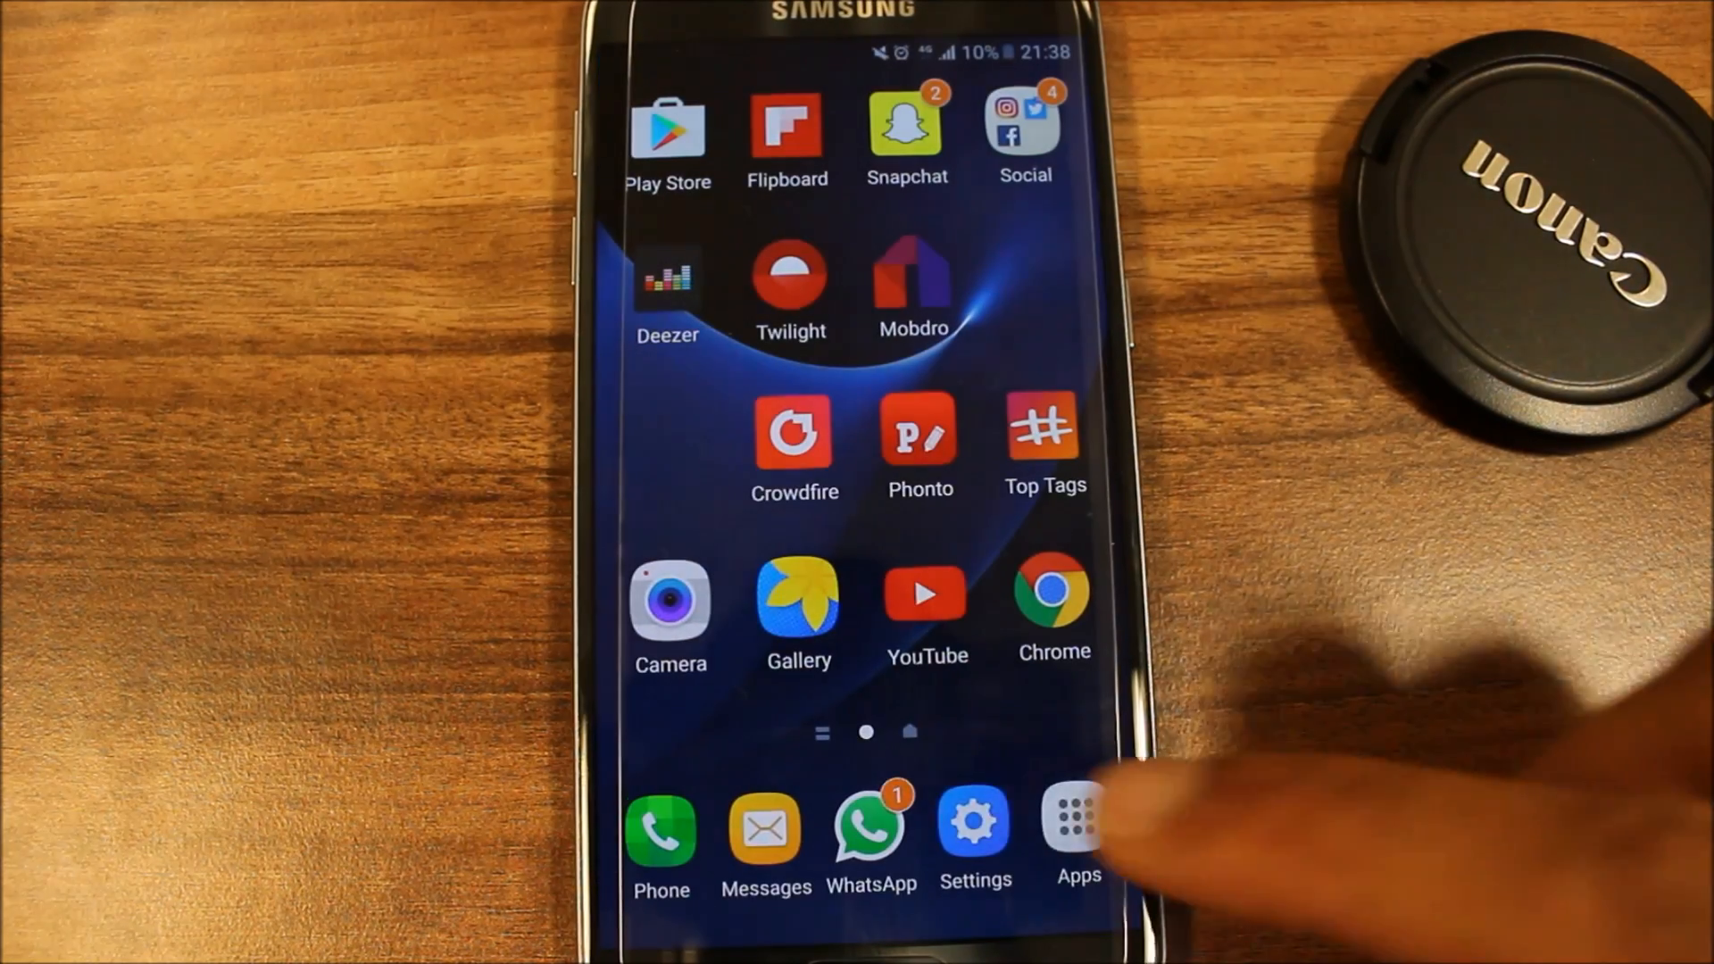
Step: Reach the Mobile hotspot and tethering page from the Settings app
left_click(975, 819)
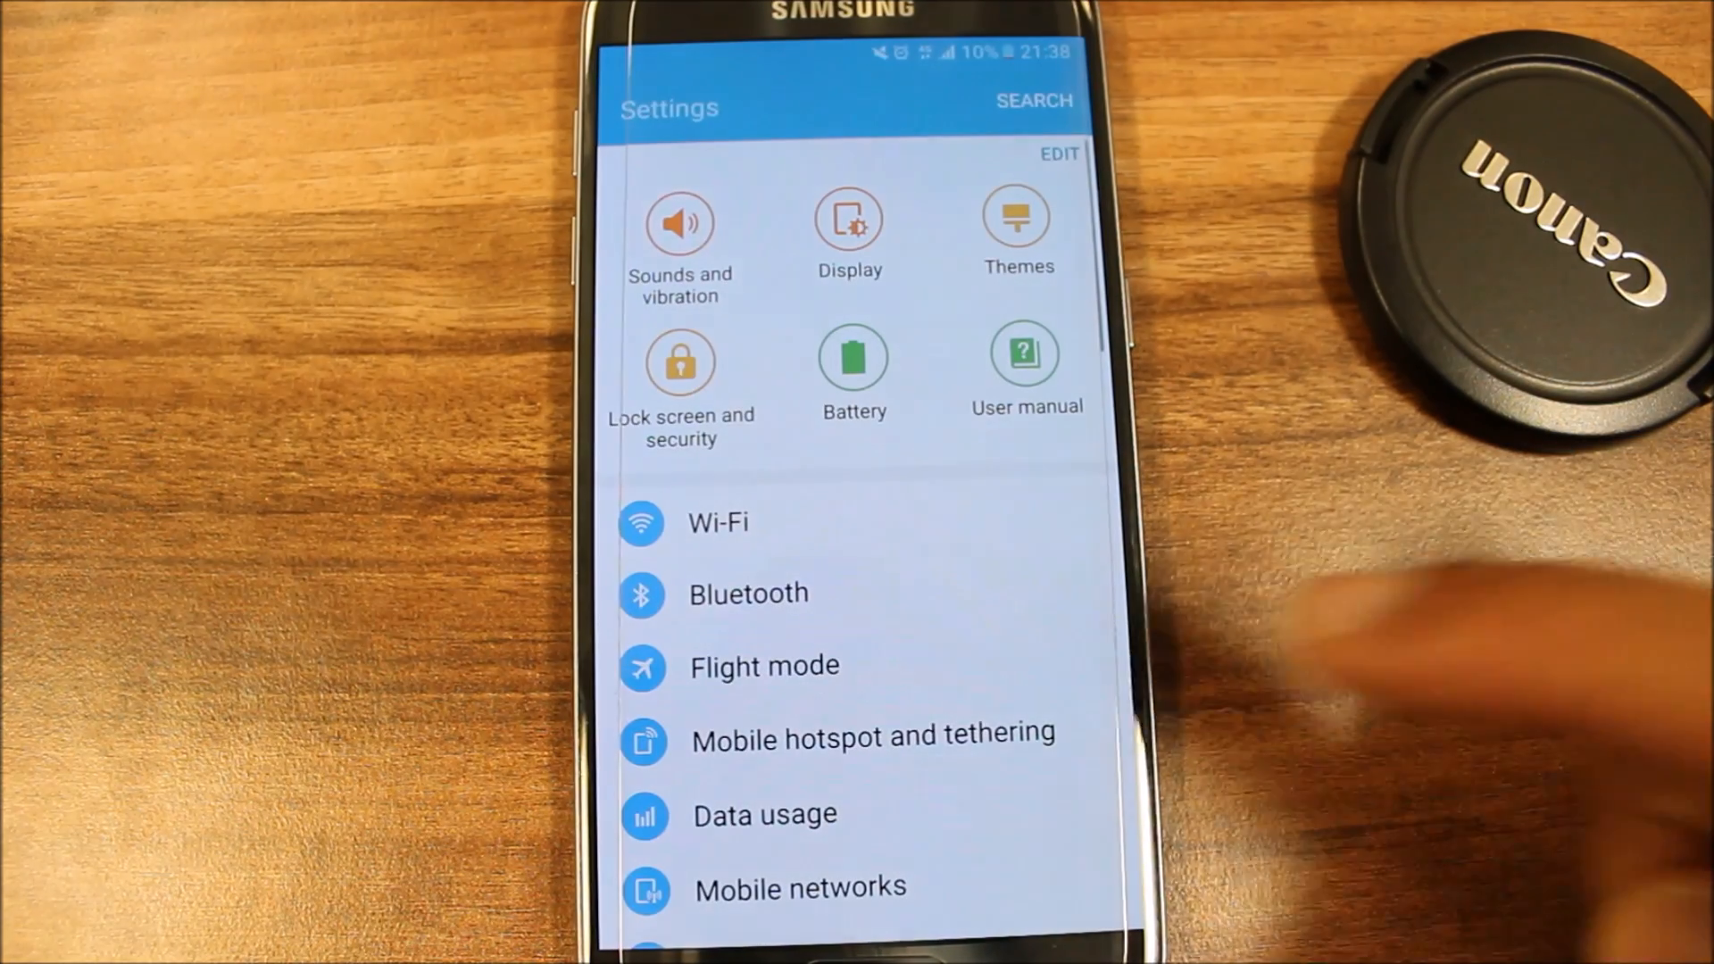
left_click(873, 737)
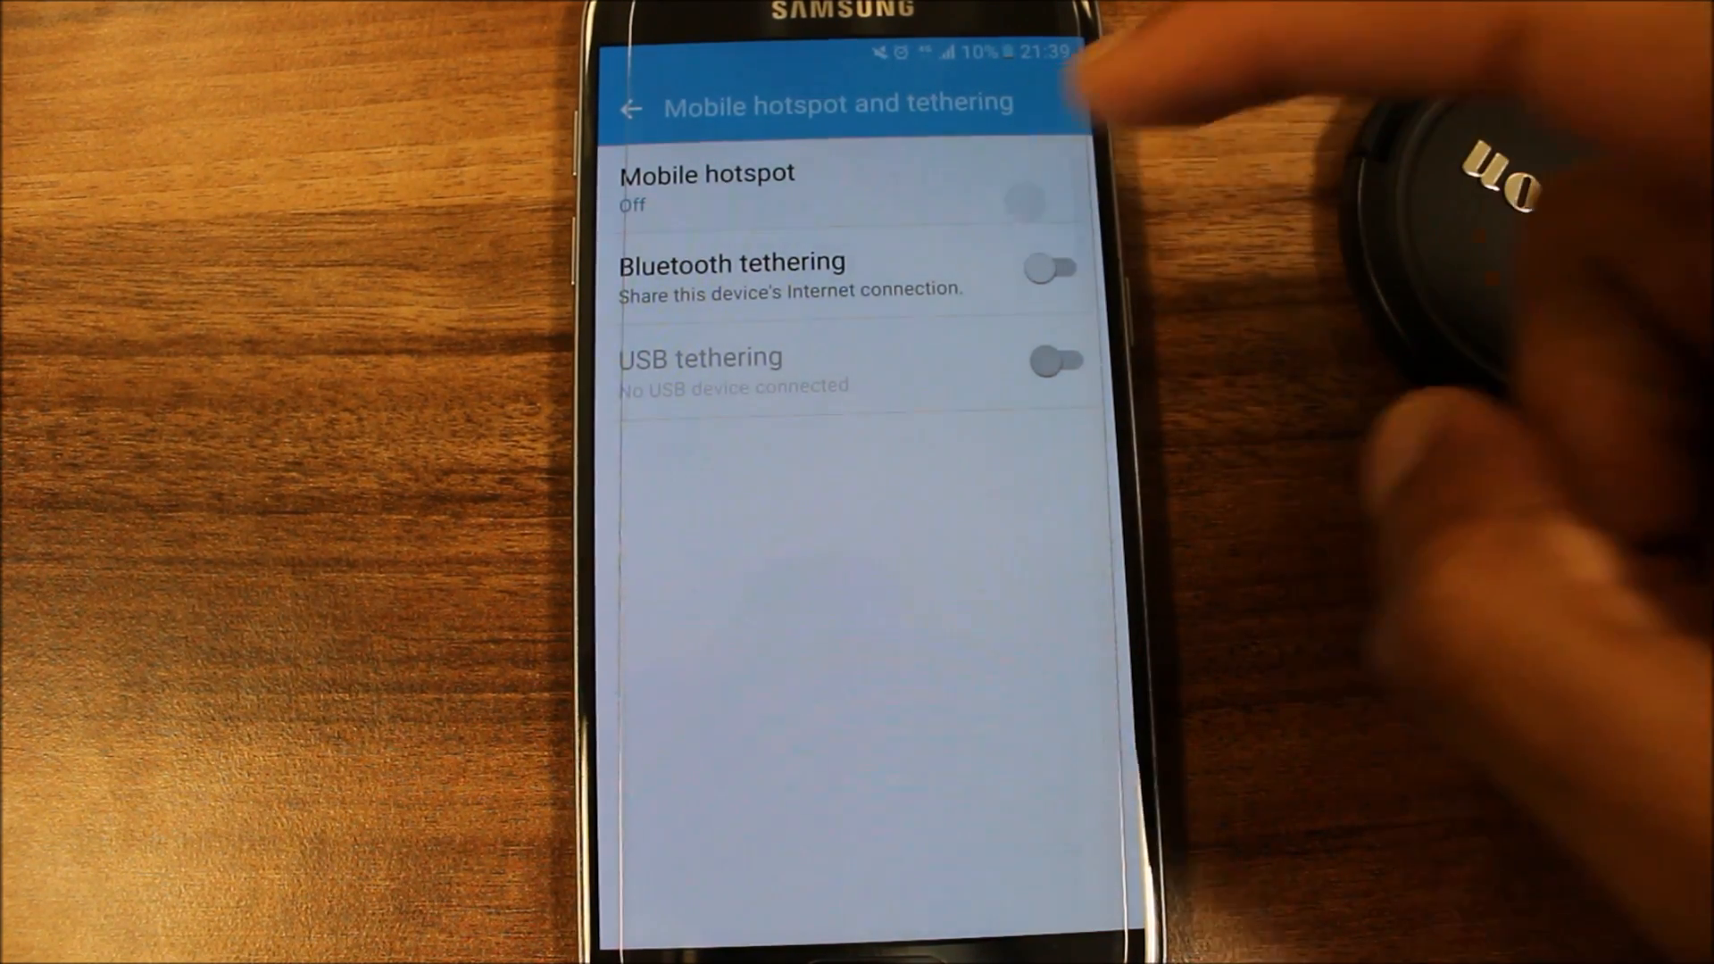
Step: Turn the AndroidAP mobile hotspot on, accepting the warning that Wi-Fi will be switched off
left_click(707, 186)
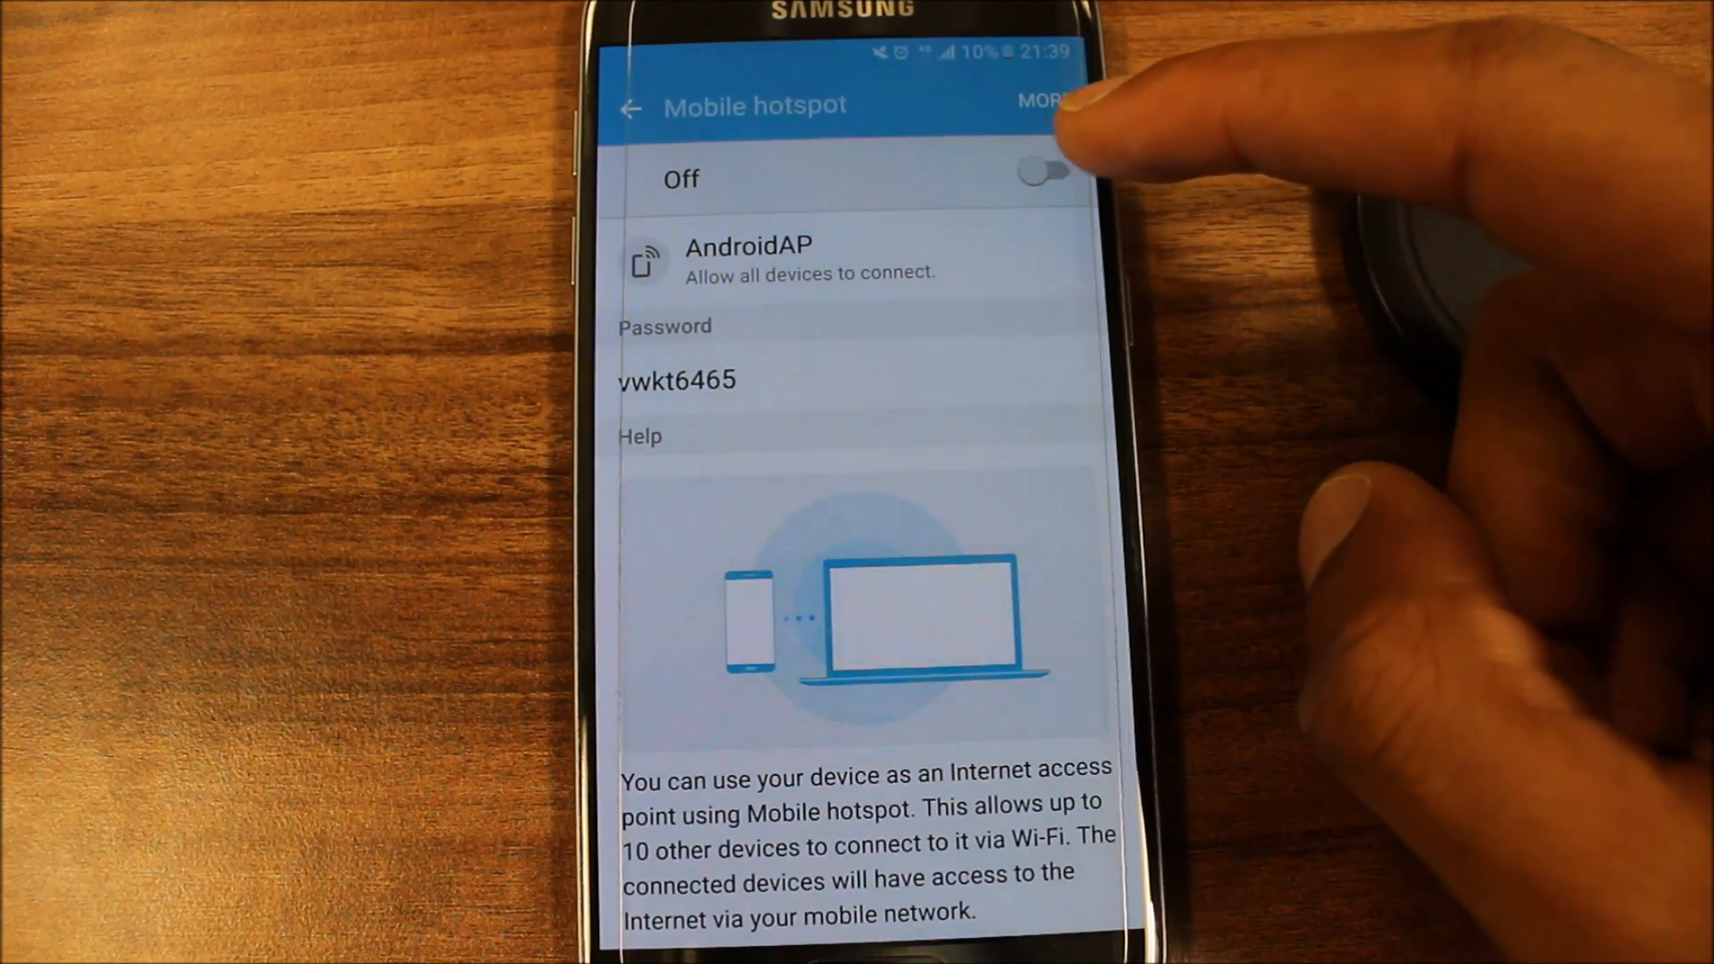
left_click(1039, 173)
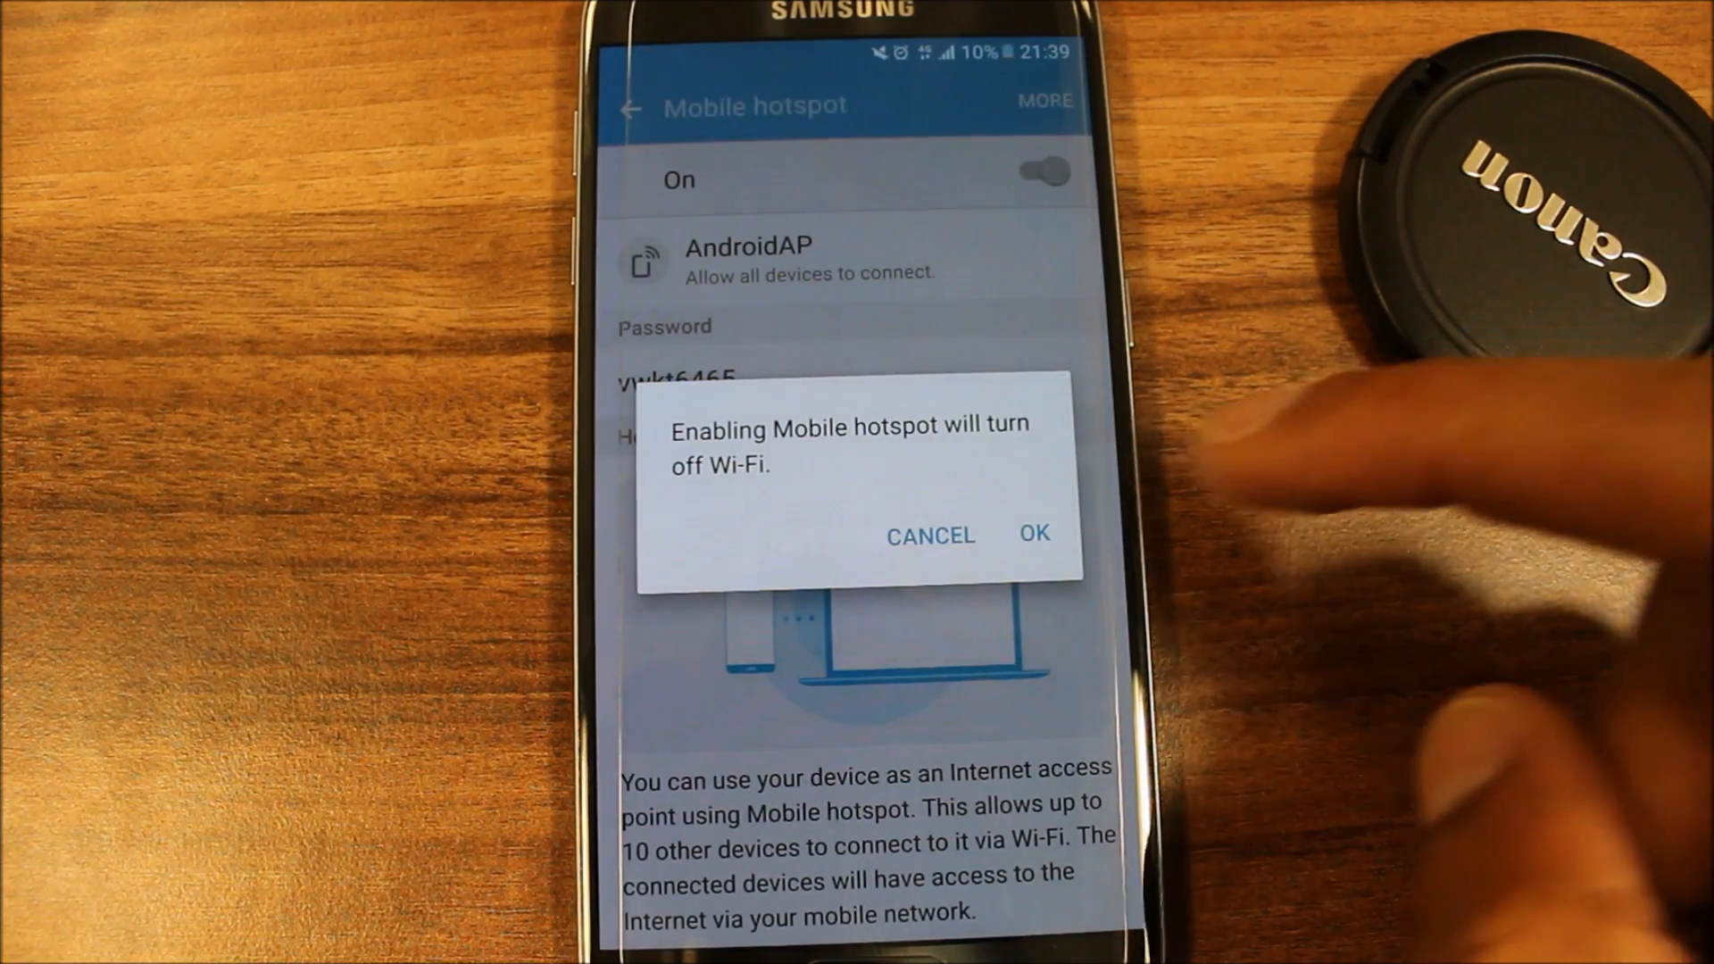
left_click(1032, 534)
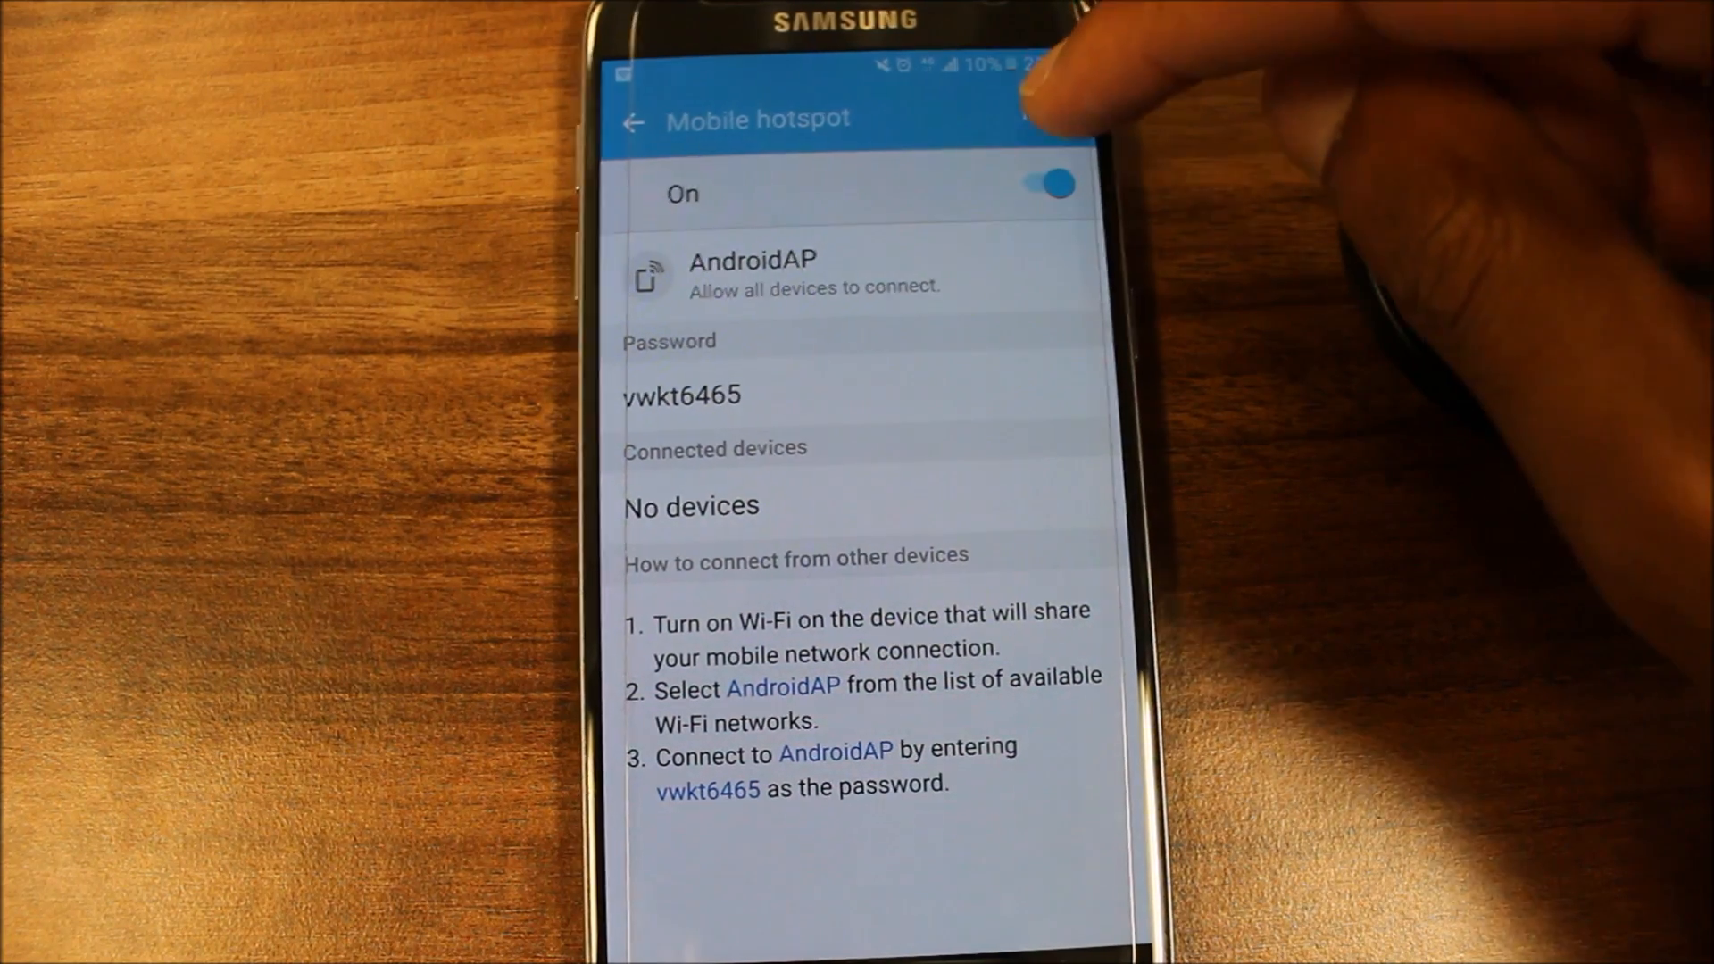
Step: Change the hotspot network name from AndroidAP to AndroidAG in Configure Mobile hotspot and save it
left_click(1028, 118)
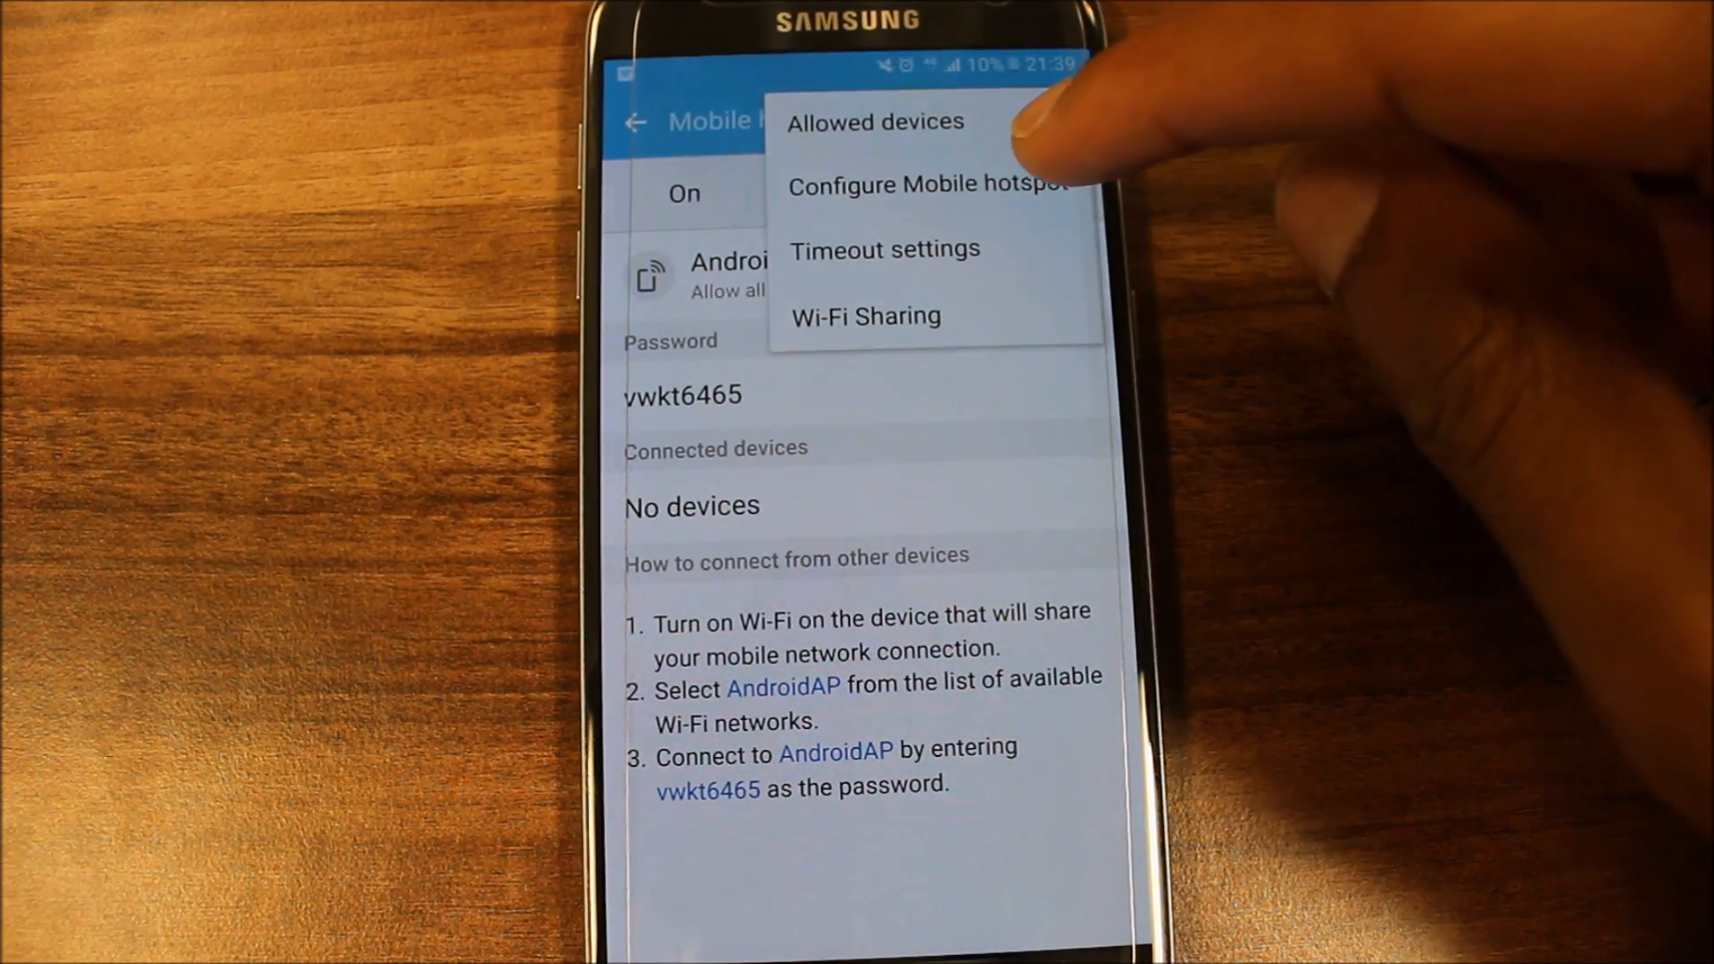
left_click(923, 184)
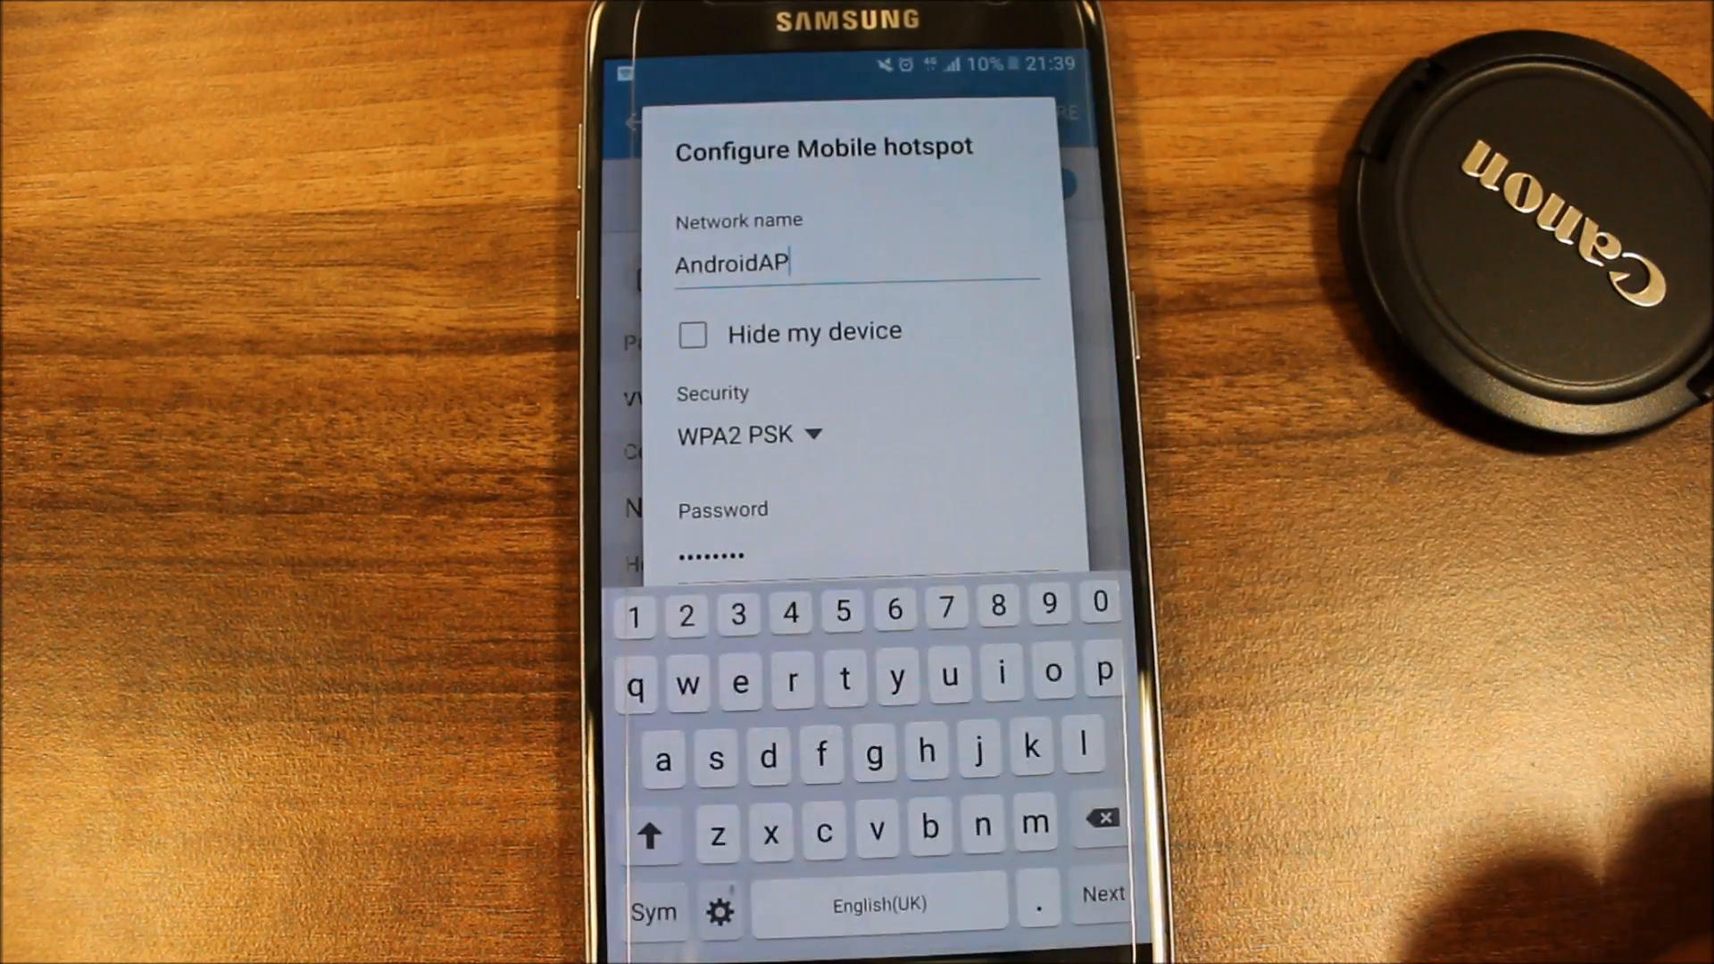
key("Backspace")
type("G")
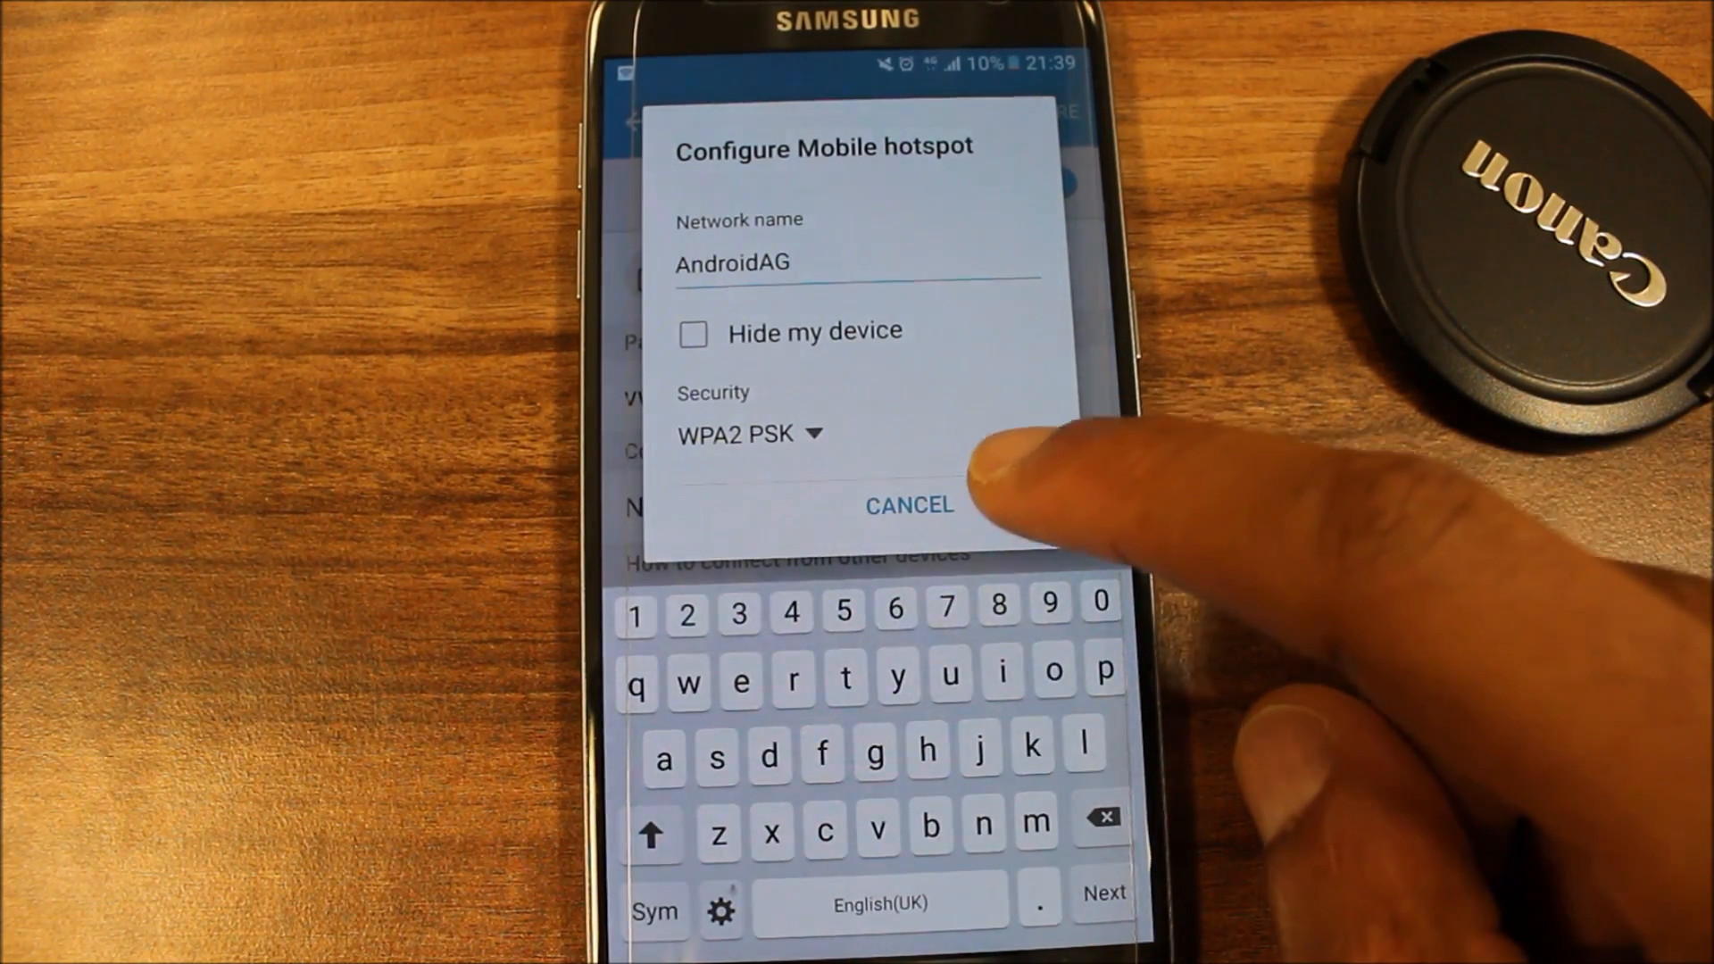
left_click(908, 506)
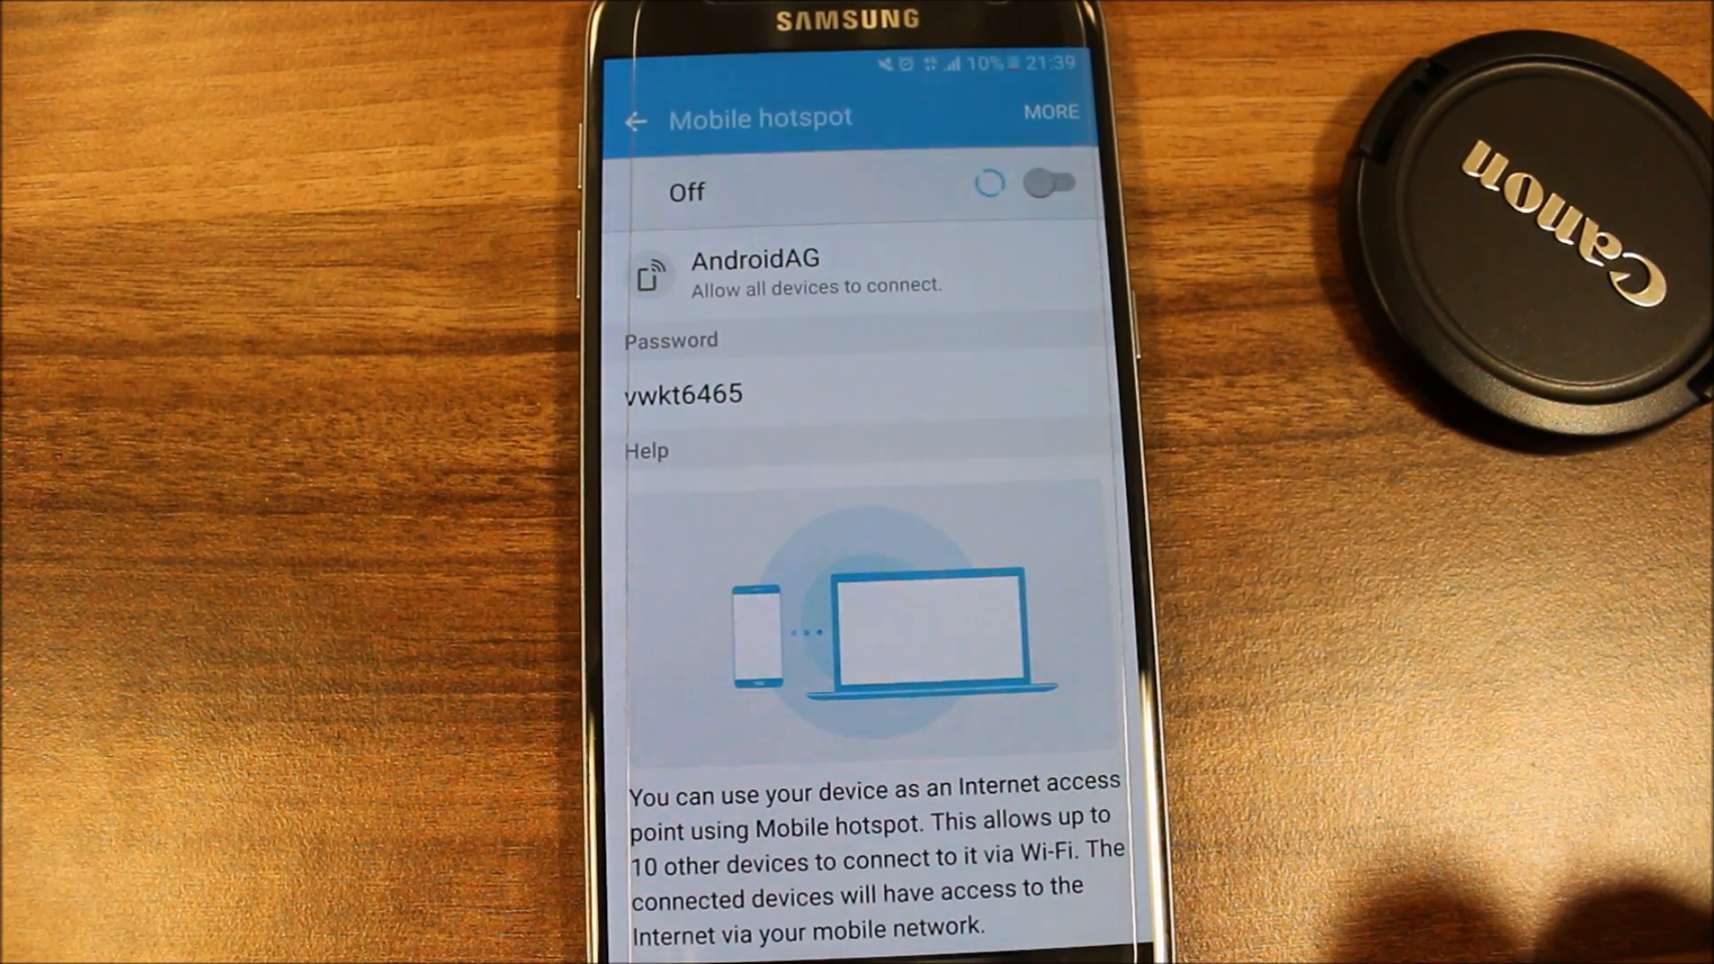
left_click(1050, 183)
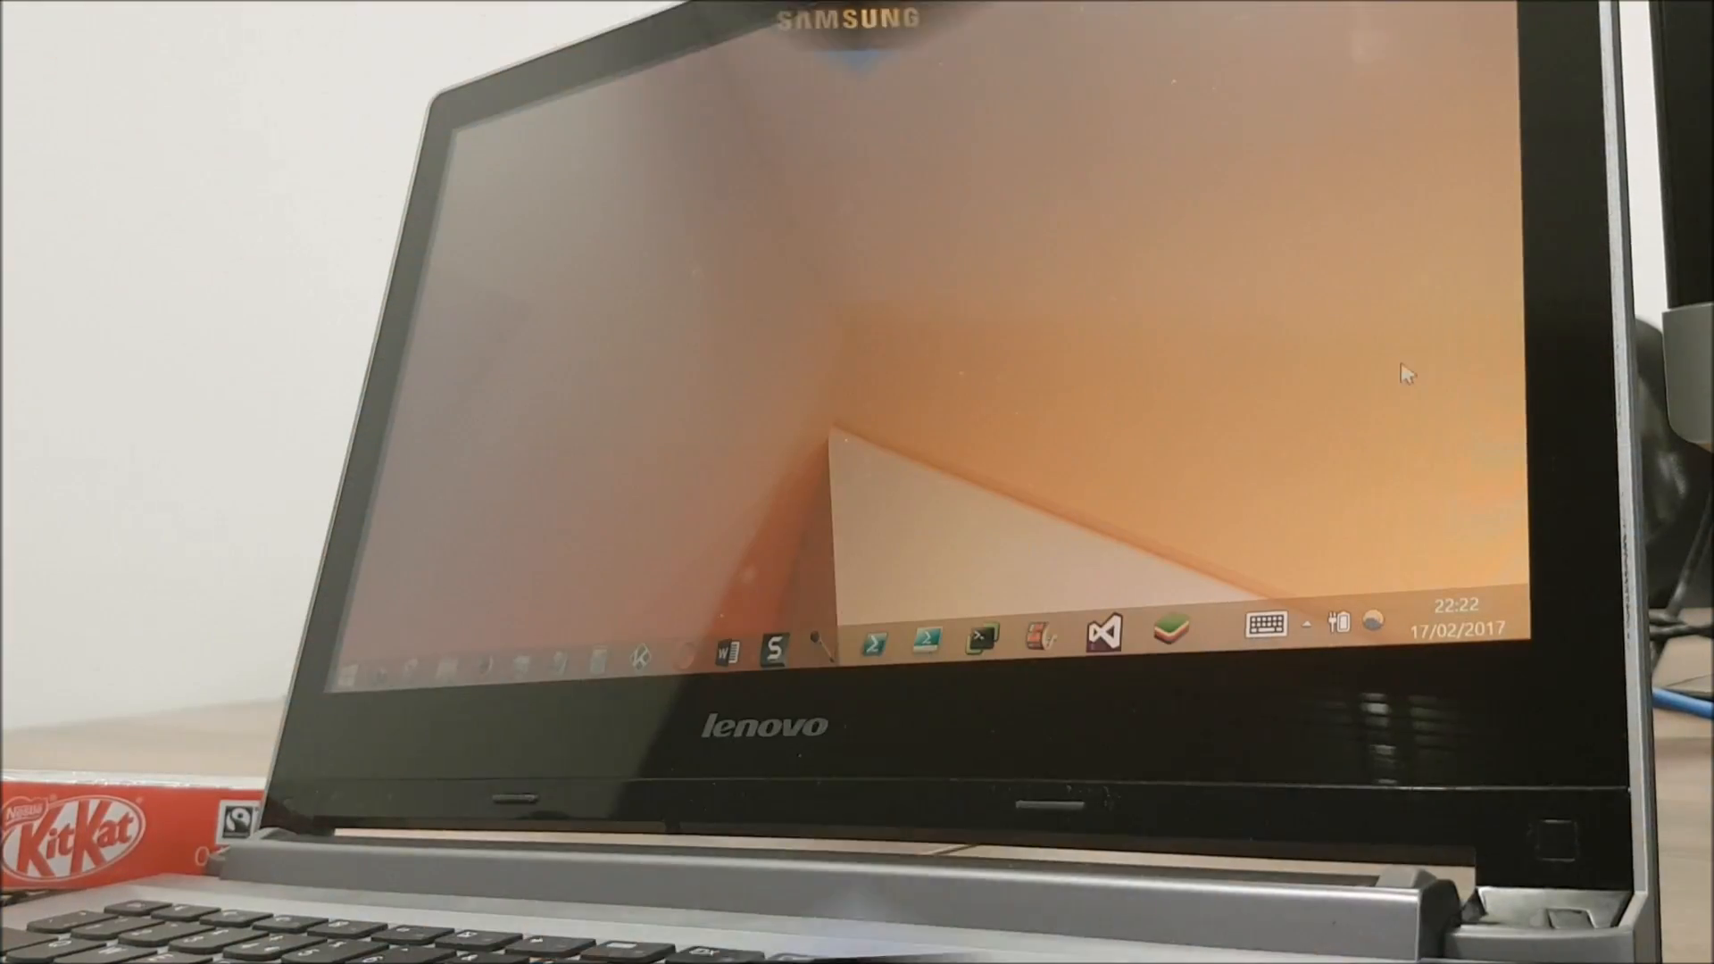
mouse_move(1307, 632)
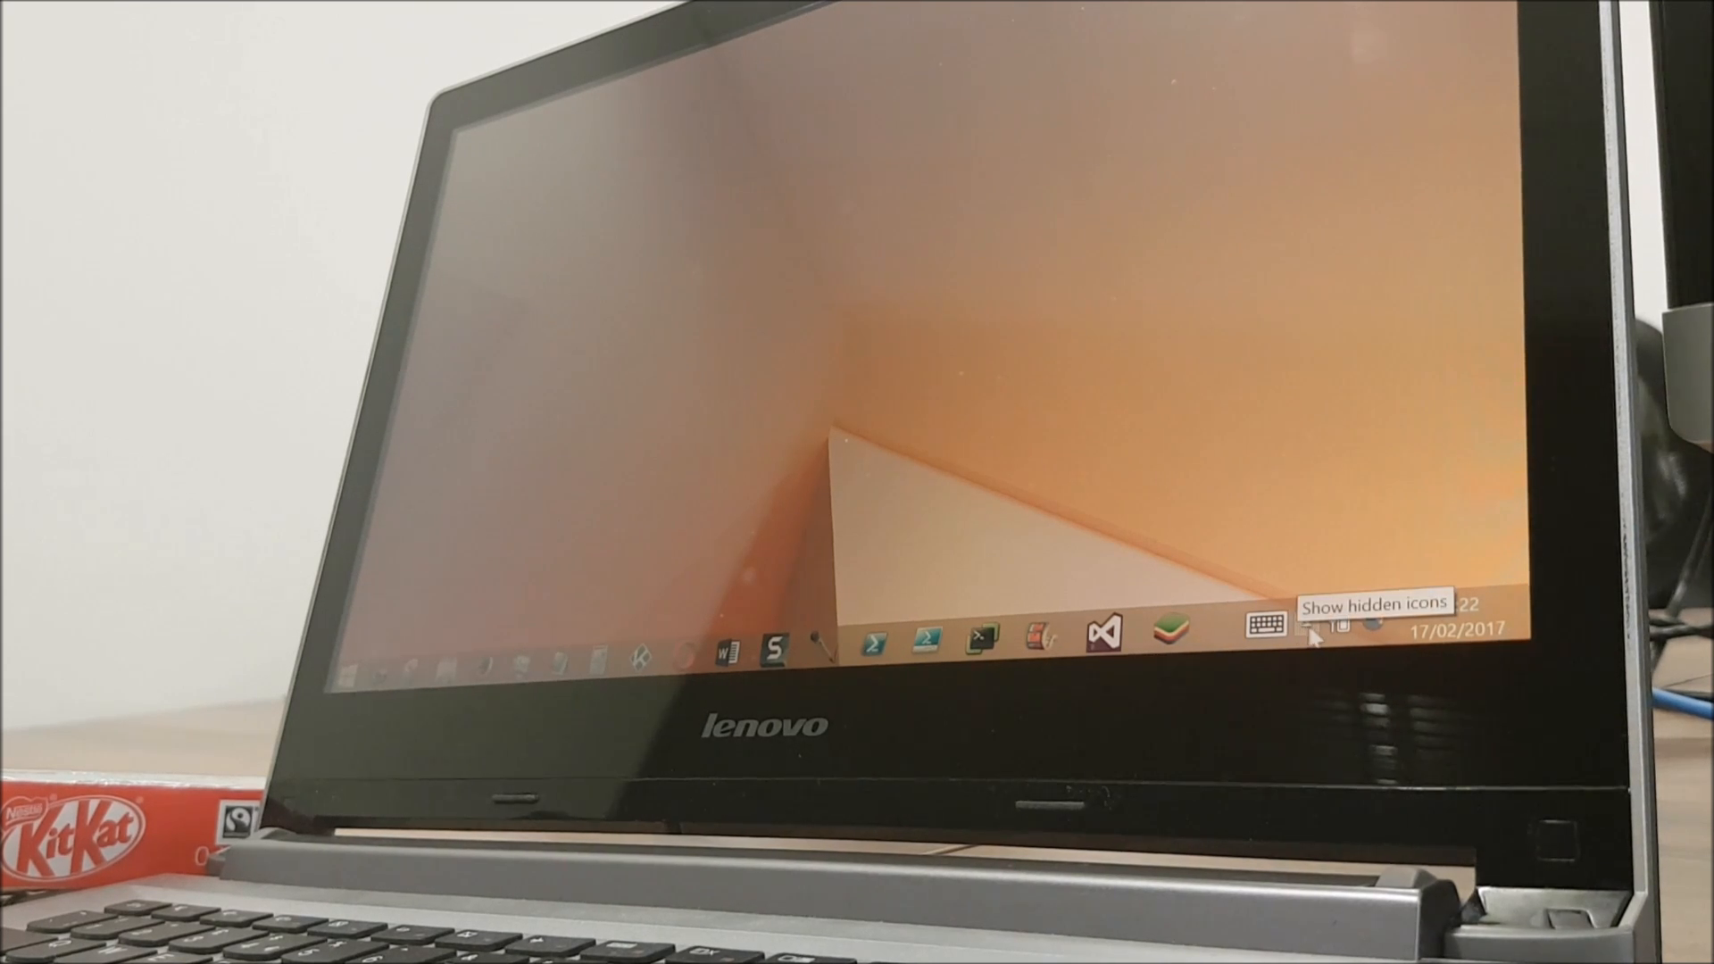
Step: Show the Windows 8 network list from the notification area, with AndroidAG among available networks
left_click(1309, 632)
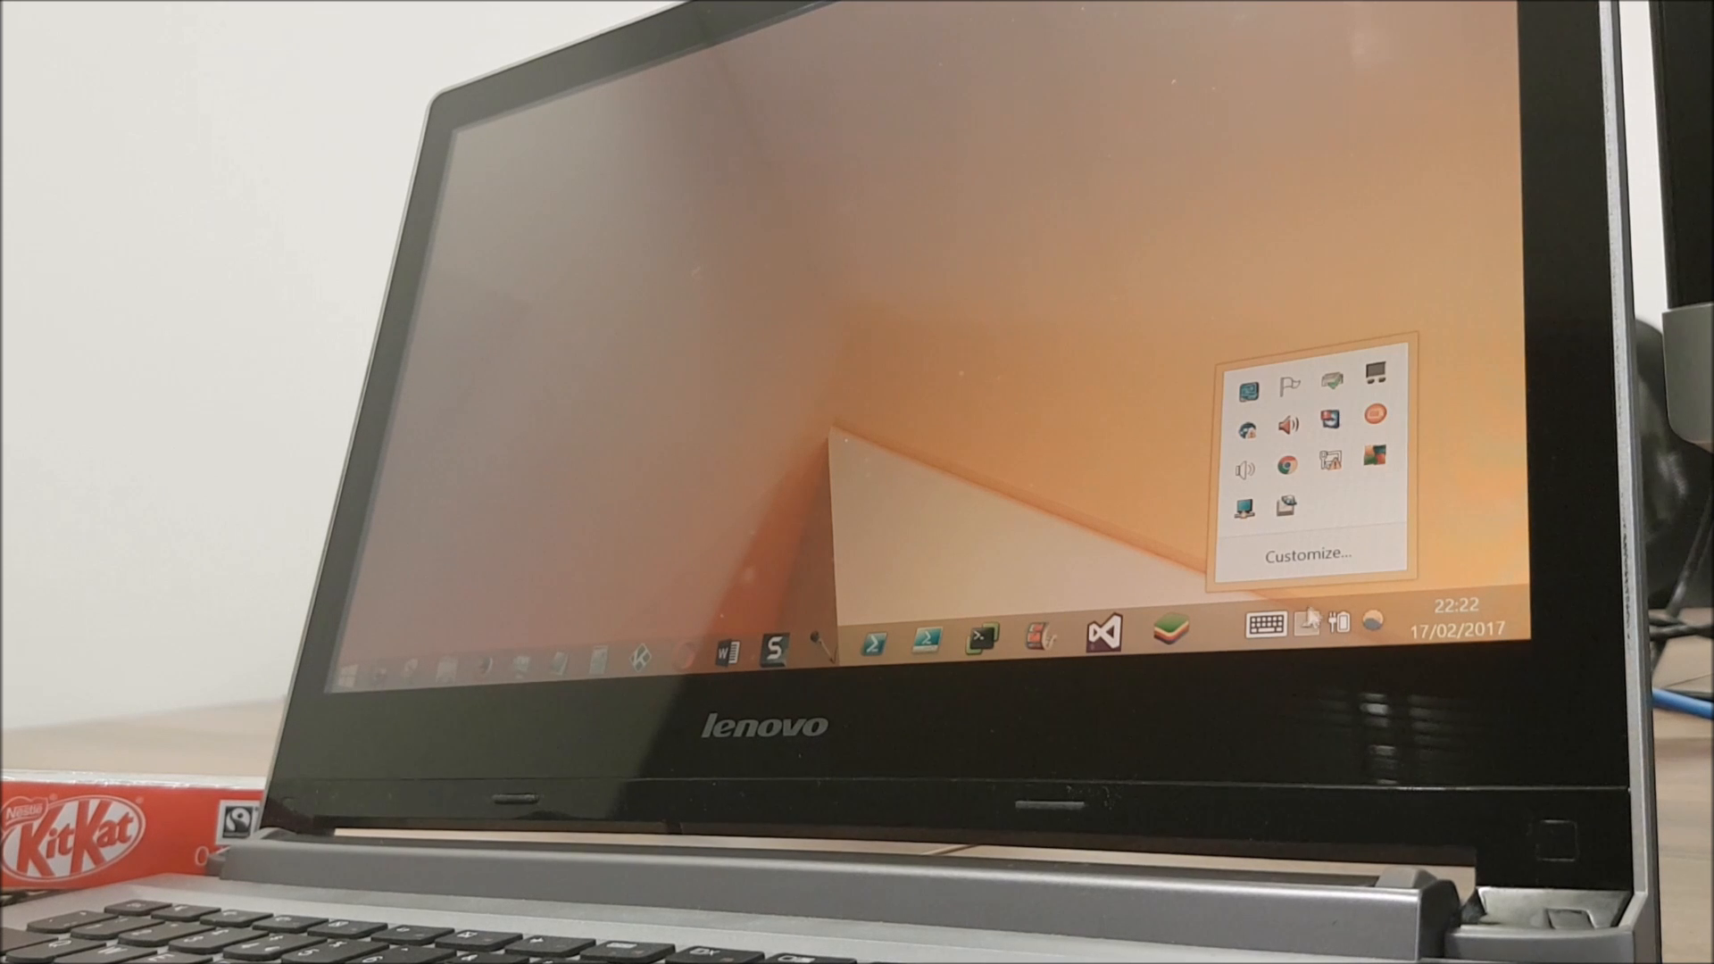
mouse_move(1329, 458)
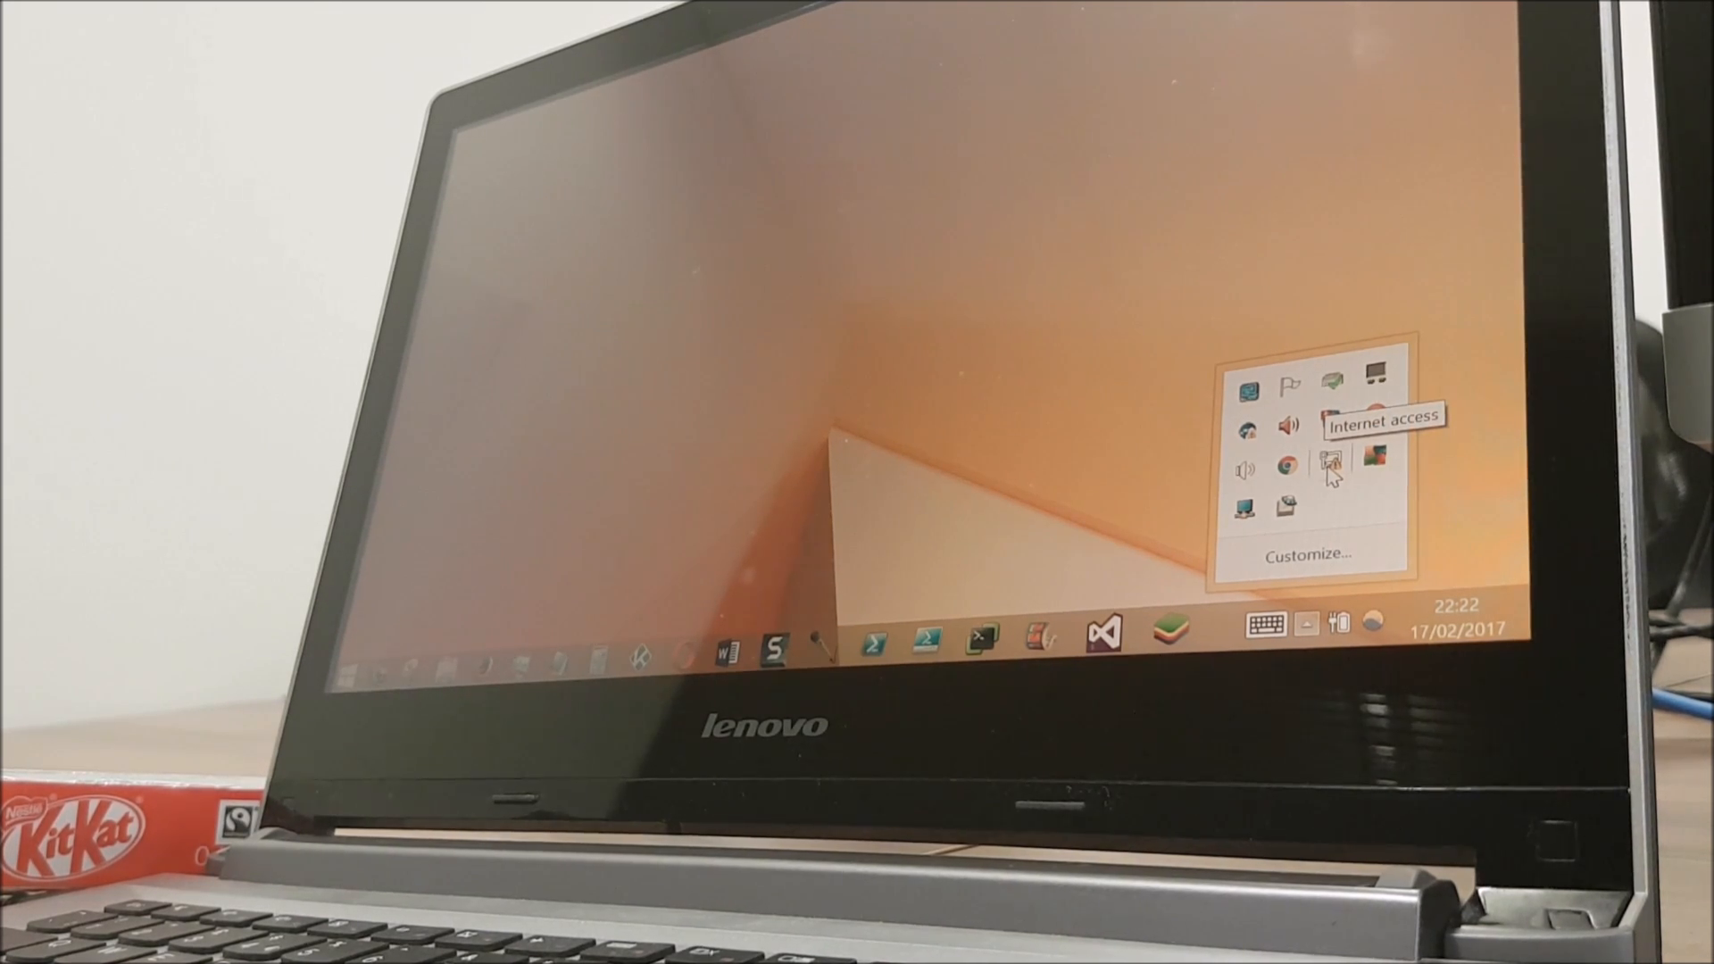
left_click(1332, 462)
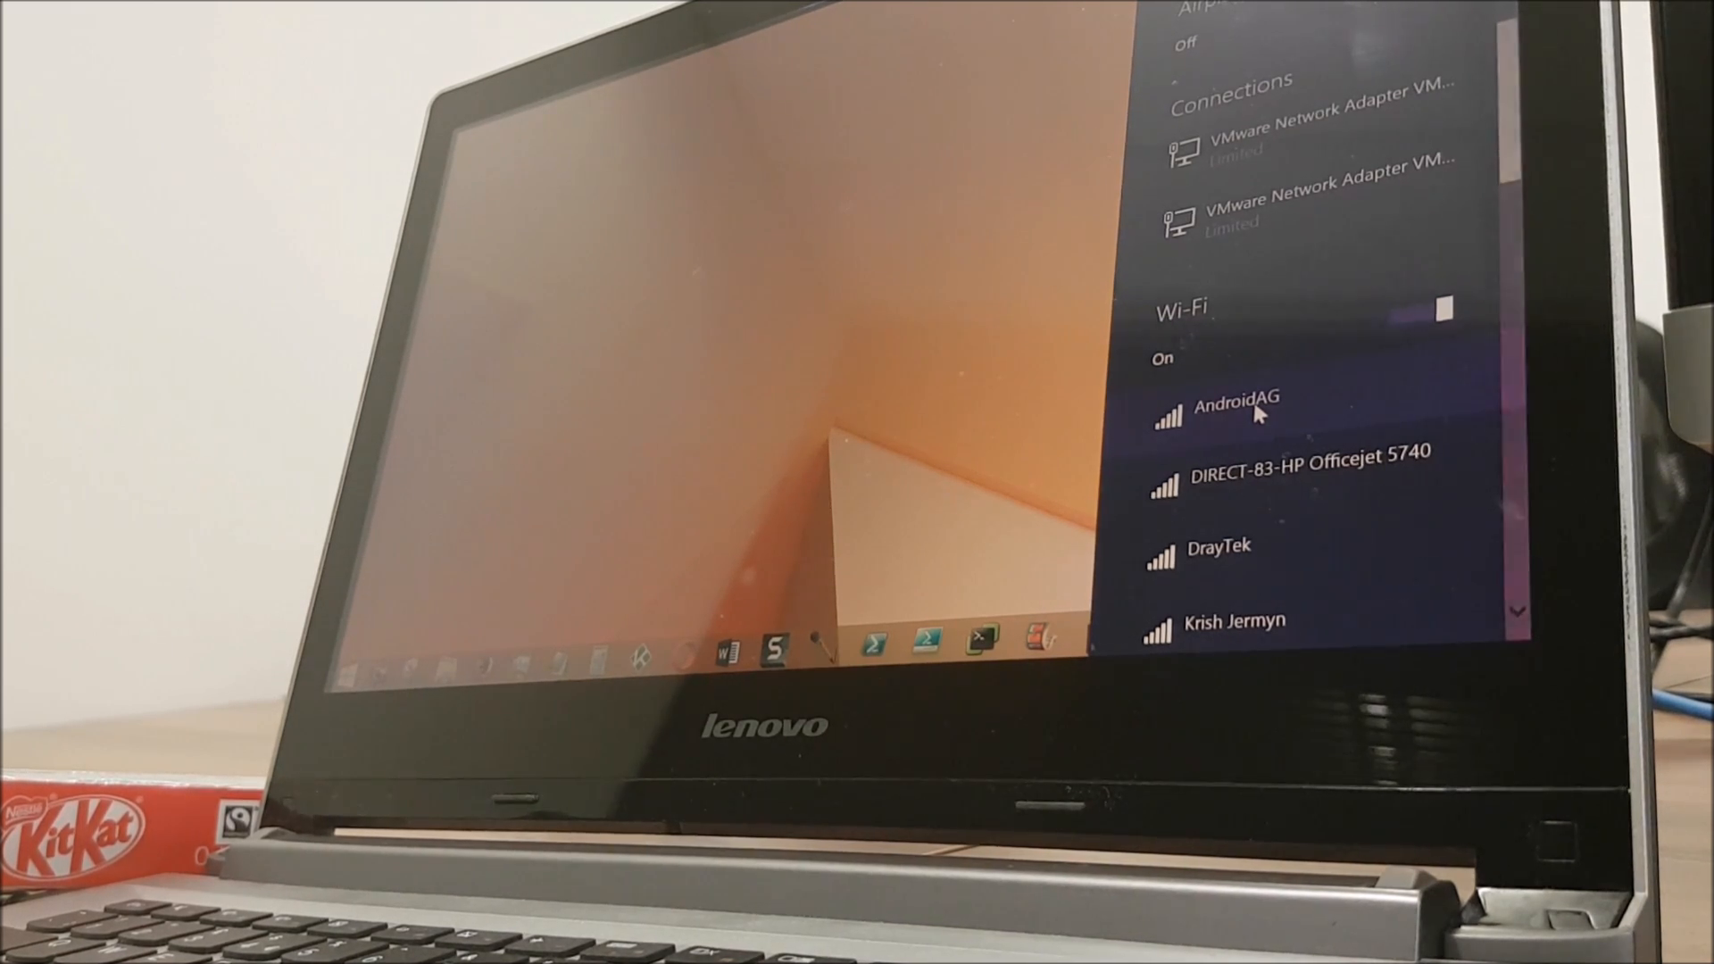
Step: Select AndroidAG, disable Connect automatically, and begin connecting so the security key prompt appears
left_click(1234, 401)
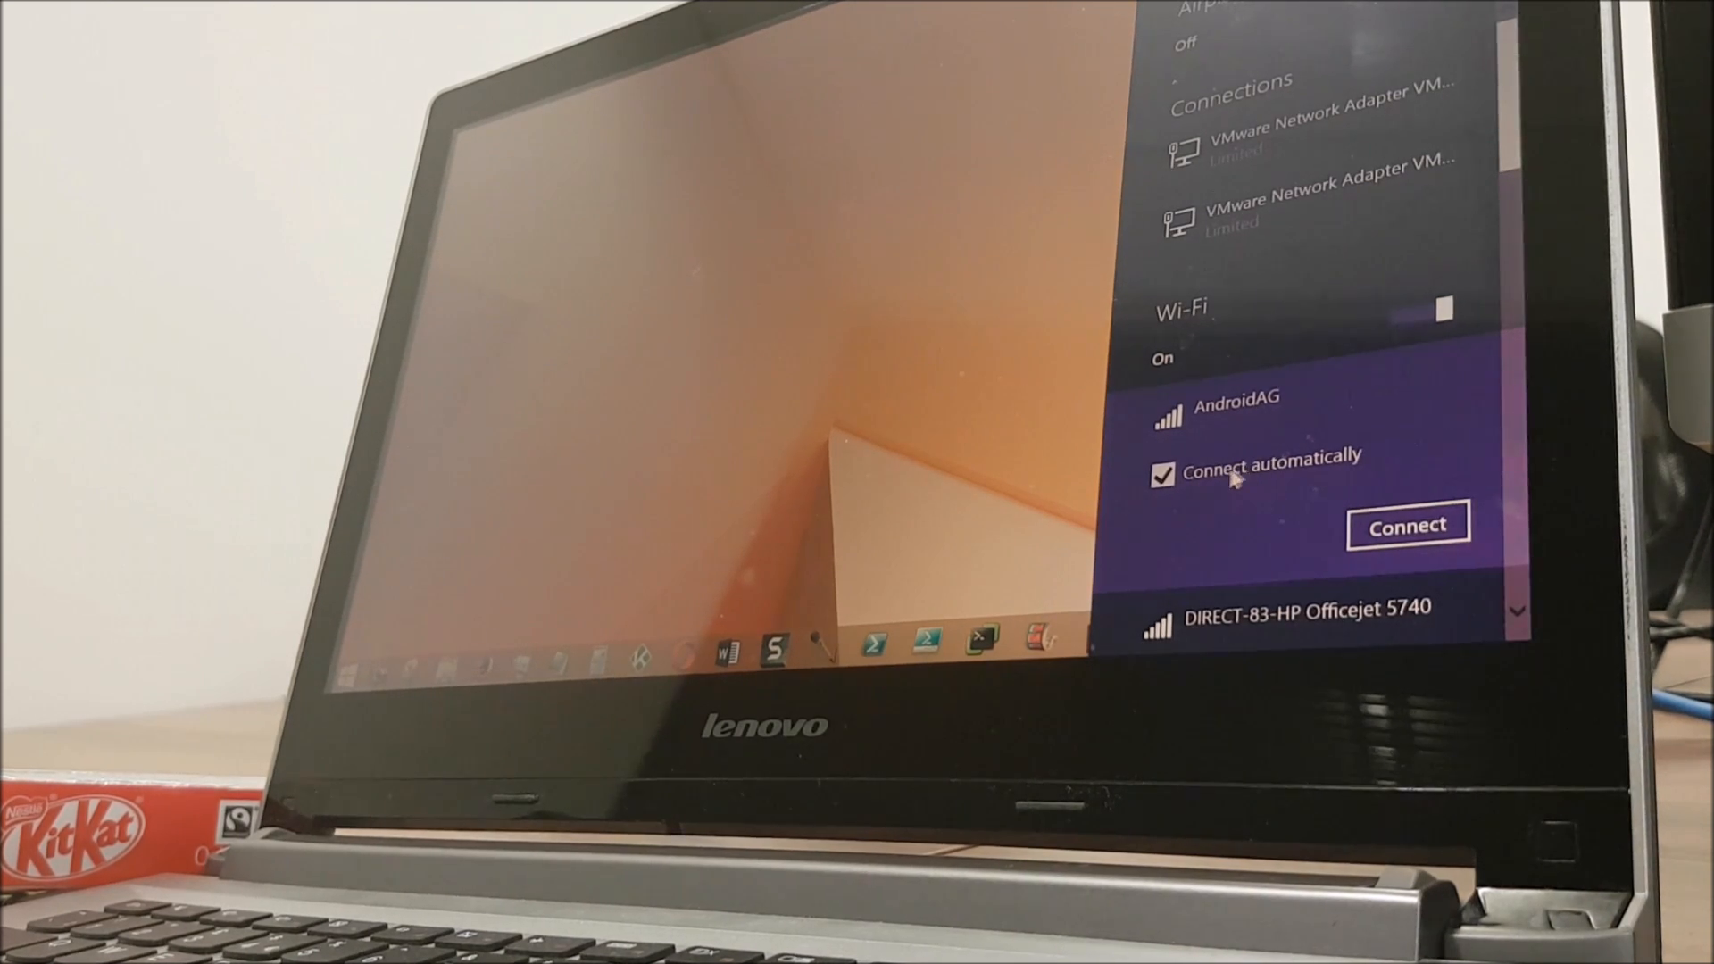
left_click(1161, 477)
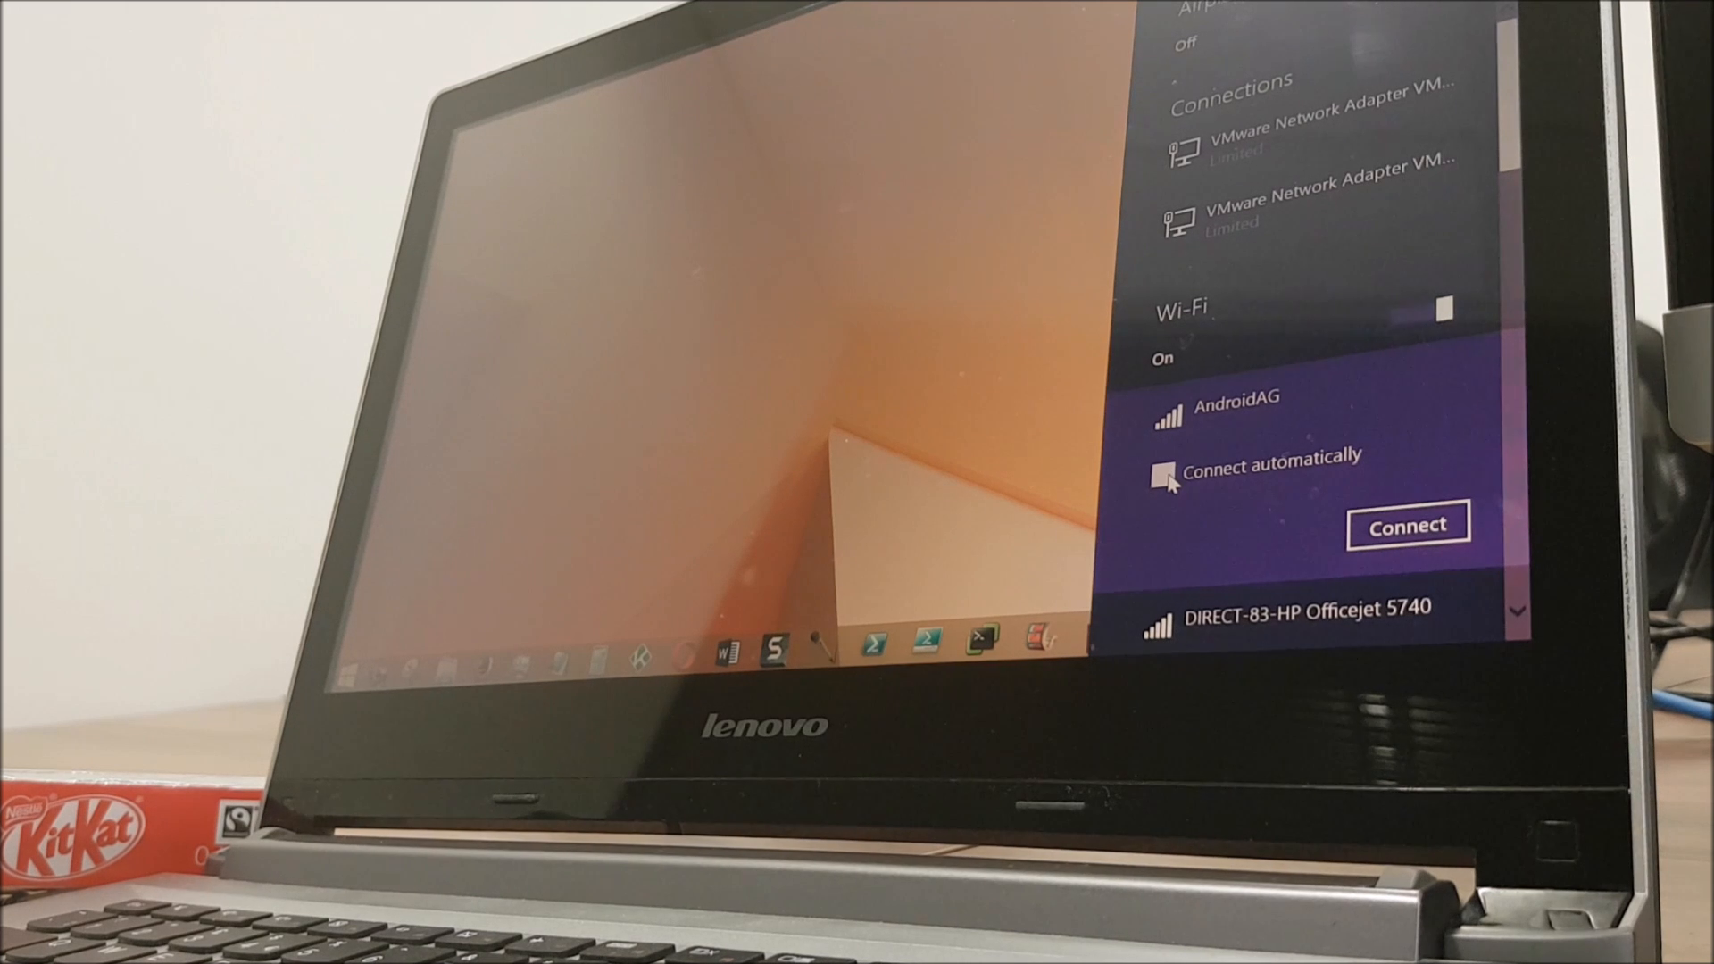
left_click(1407, 524)
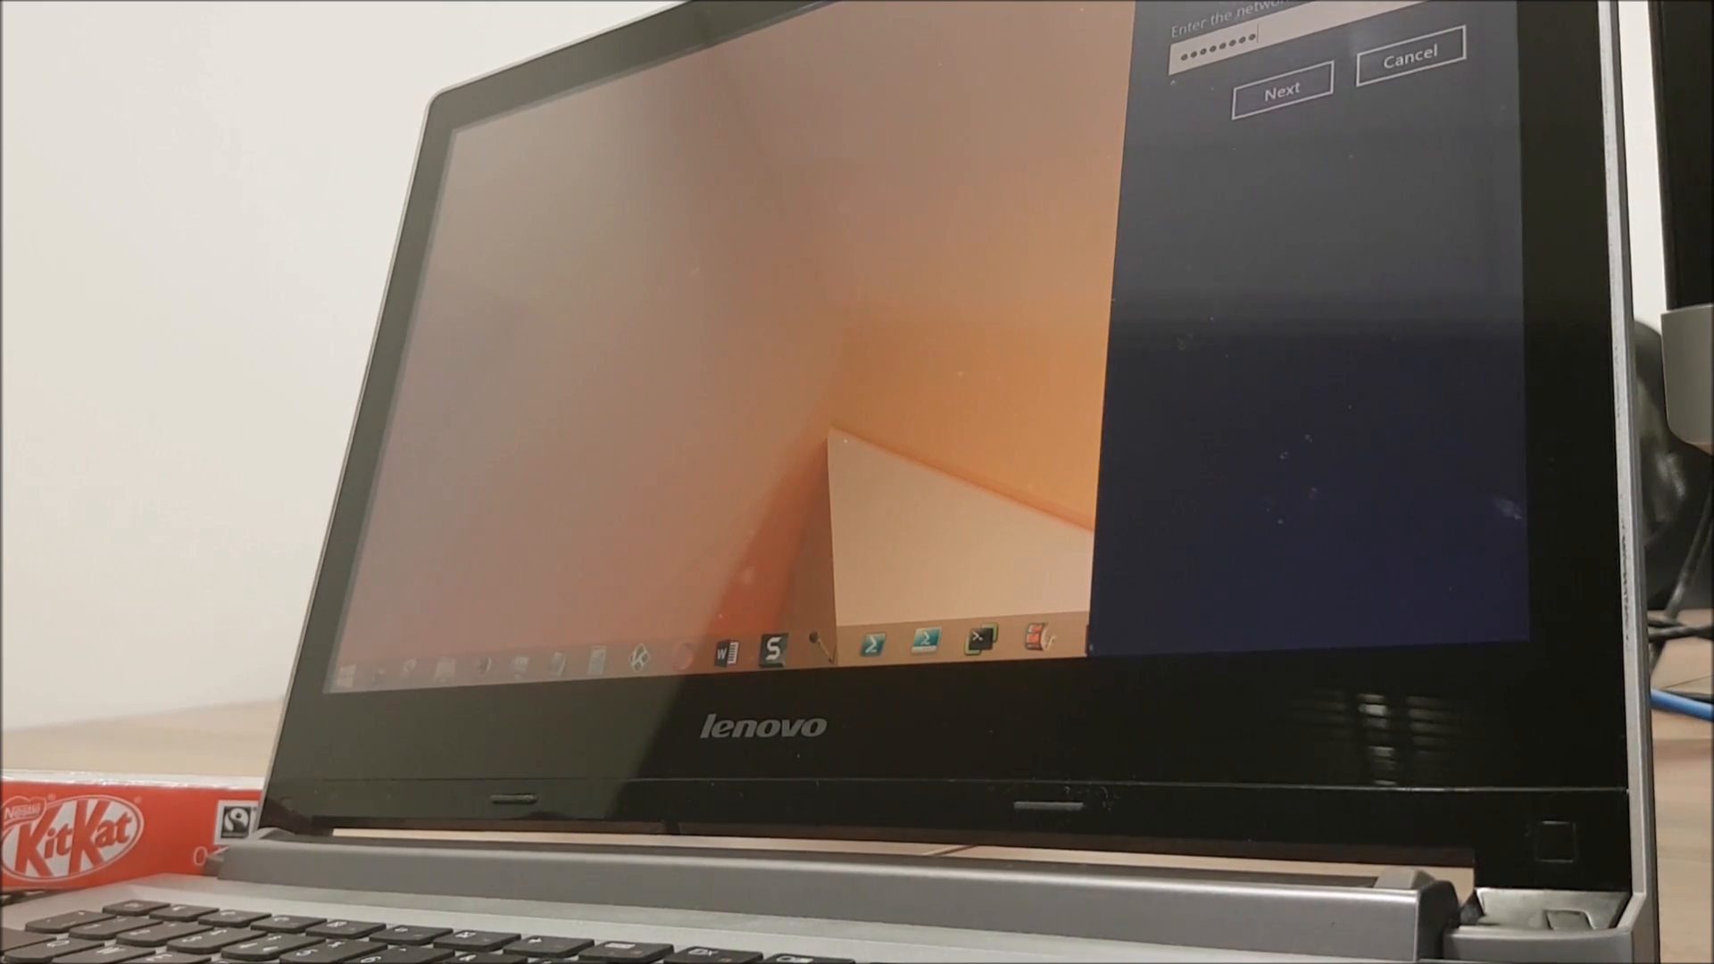
Step: Submit the AndroidAG security key so Windows starts verifying the connection
left_click(1282, 86)
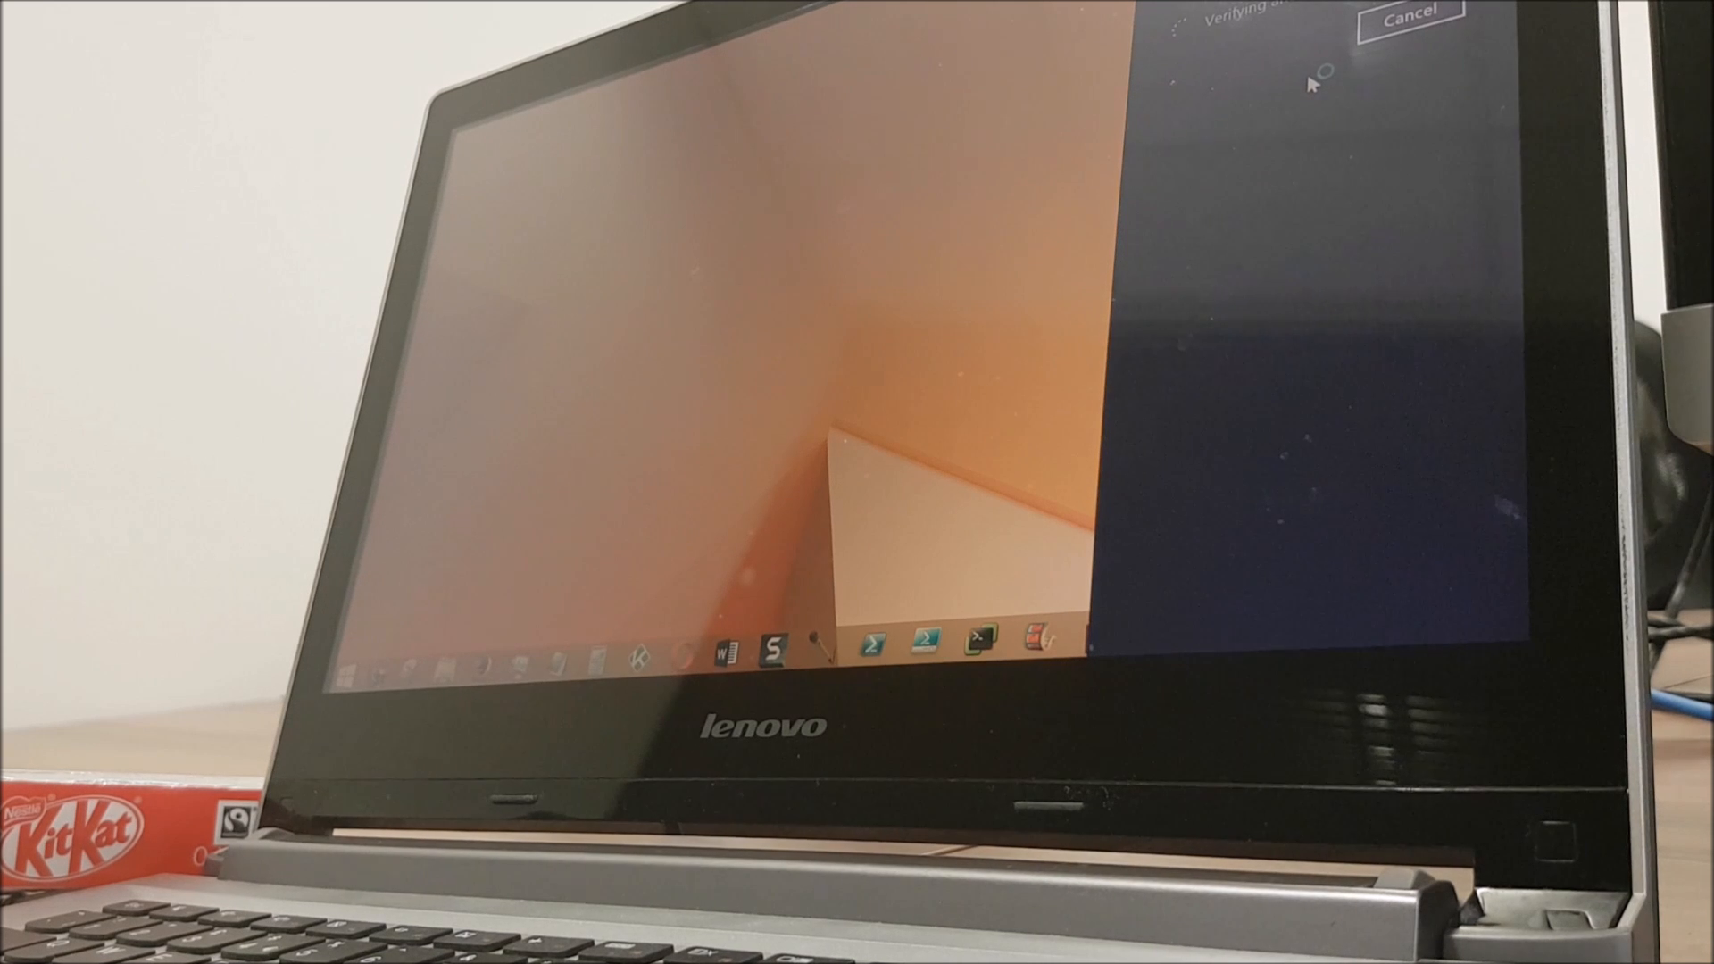